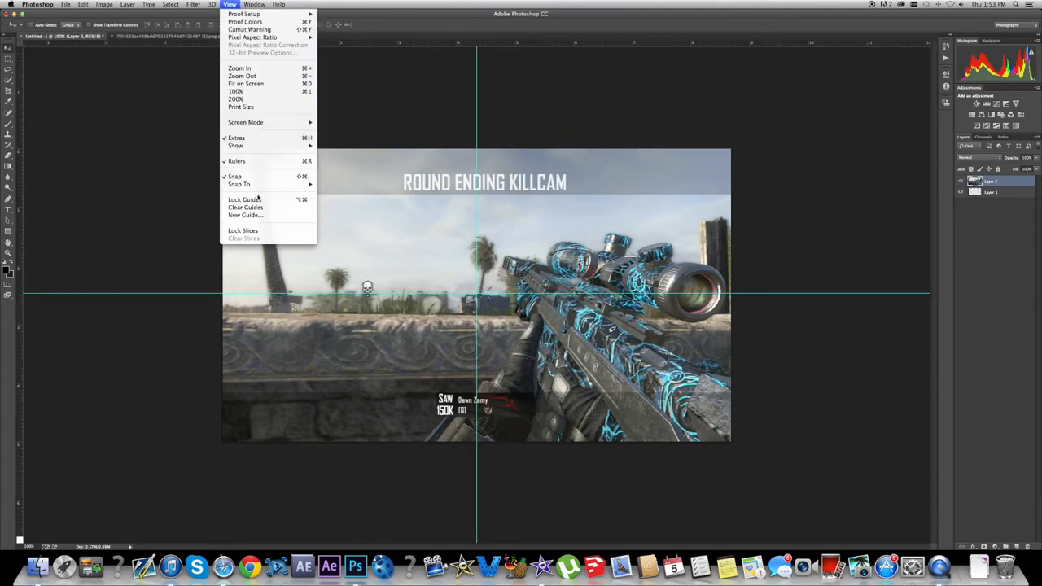
Step: Add a layout guide and fill the drawn top bar path with a translucent dark colour
left_click(245, 215)
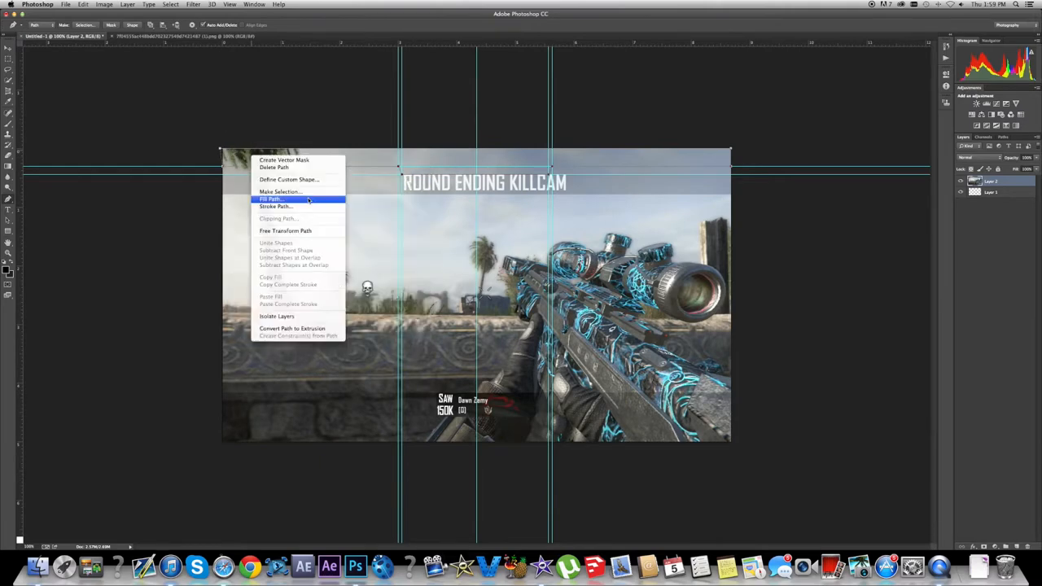
left_click(272, 199)
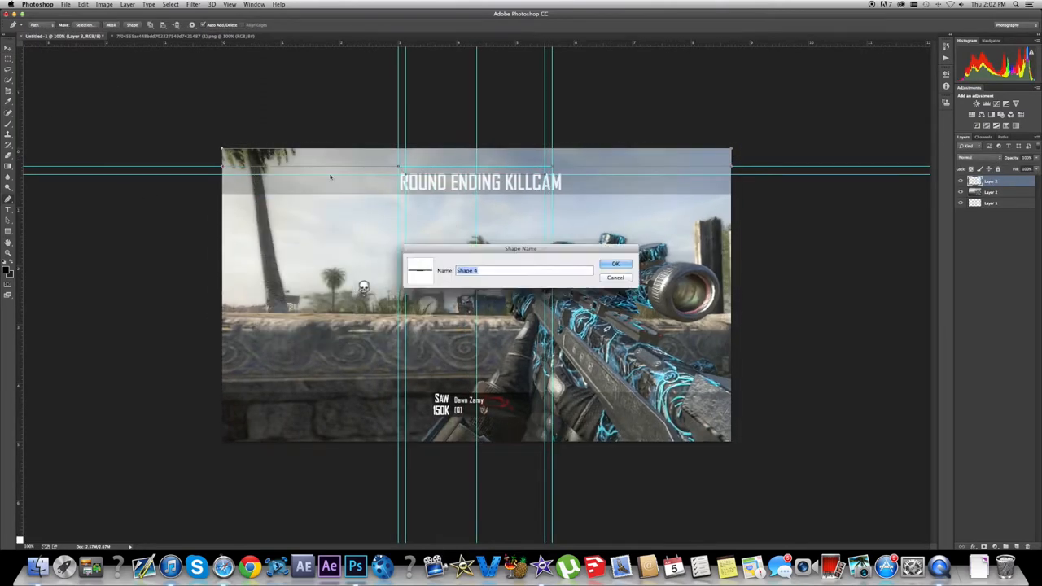
Step: Save the bar as a custom shape, duplicate its layer and give the copy a red Gradient Overlay
left_click(615, 264)
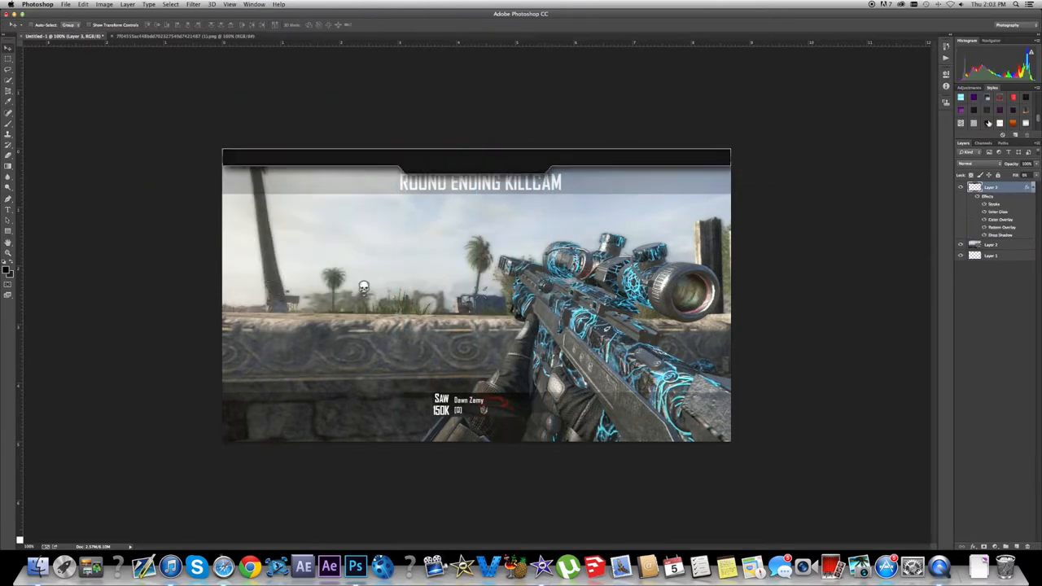
right_click(991, 187)
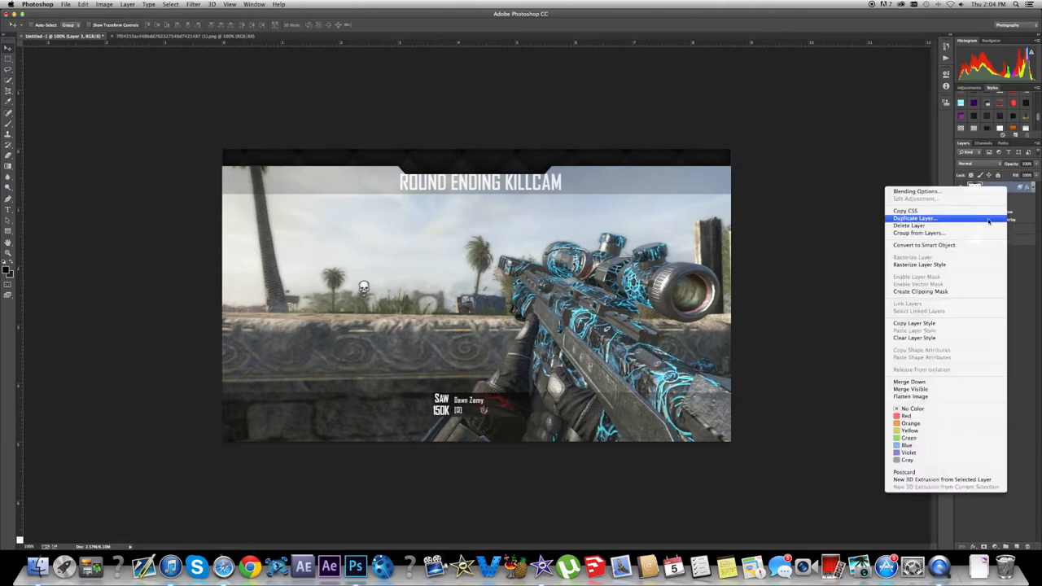
left_click(915, 218)
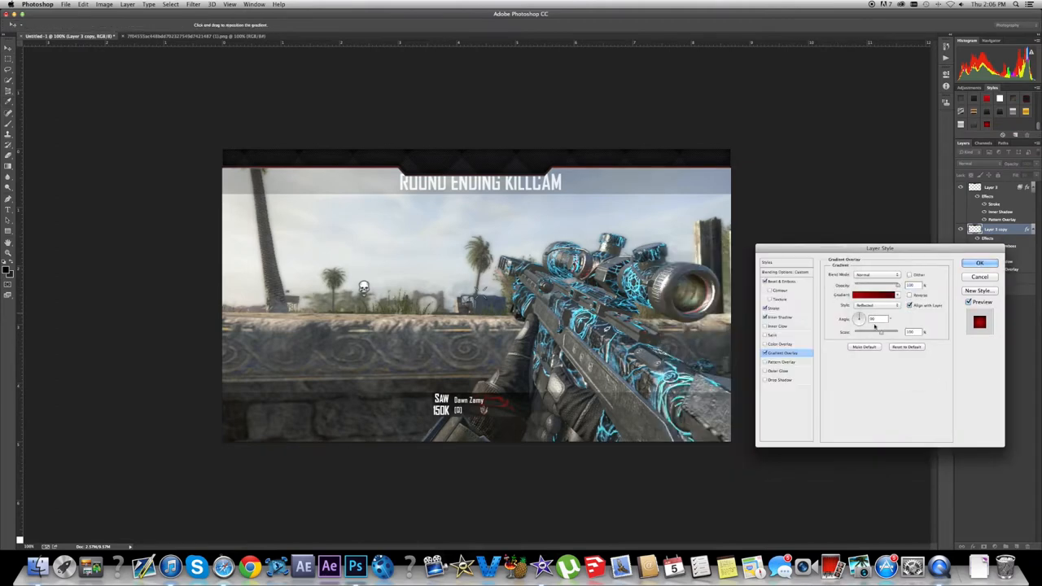
left_click(980, 262)
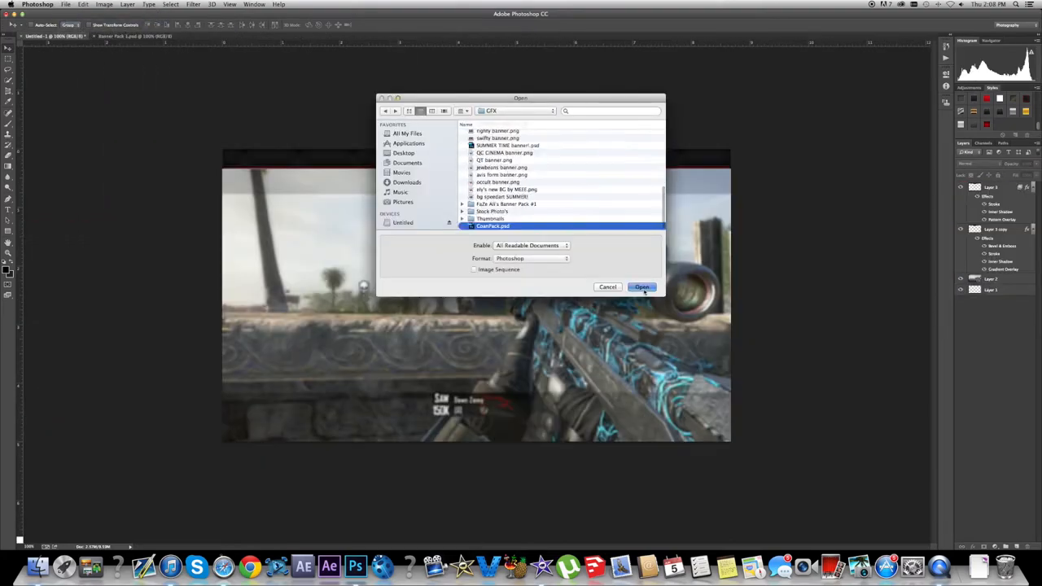
Step: Place the logo PSD on the bar and add the title 'HOSC' with a Stroke layer style
left_click(642, 286)
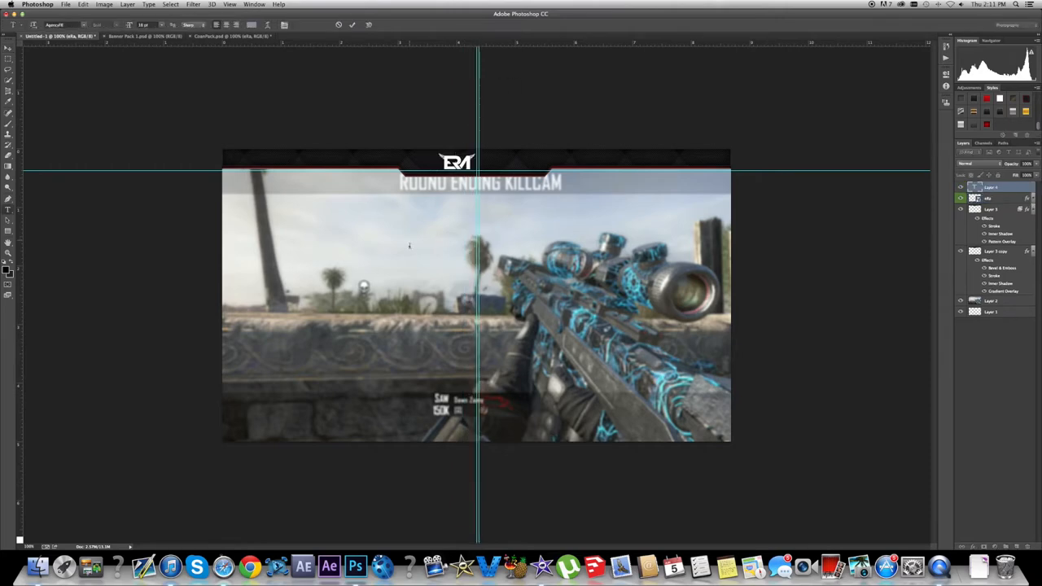
type("HOSC")
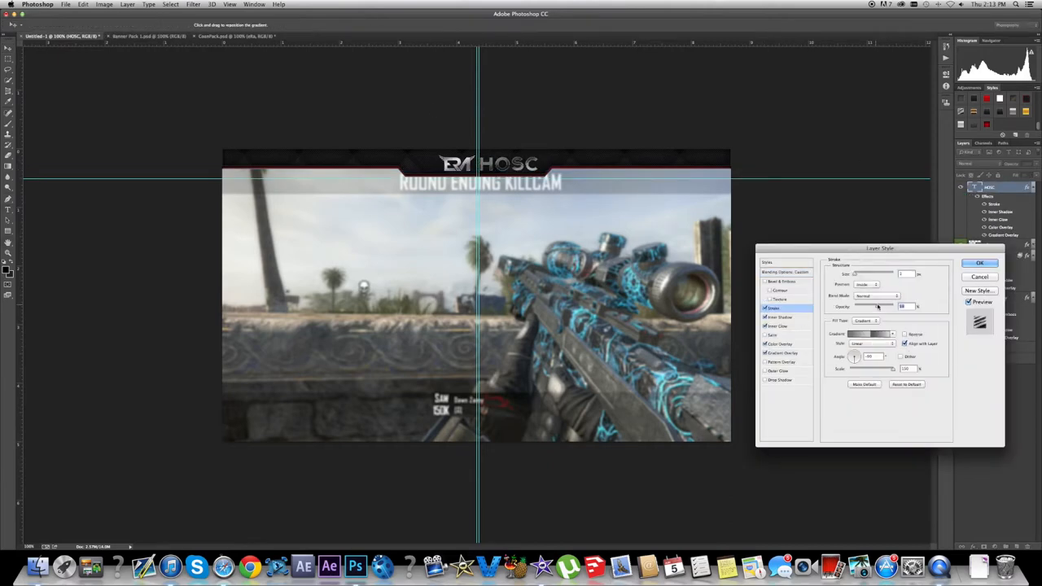
left_click(980, 263)
type("PLAYER FOR EDAETERNITY")
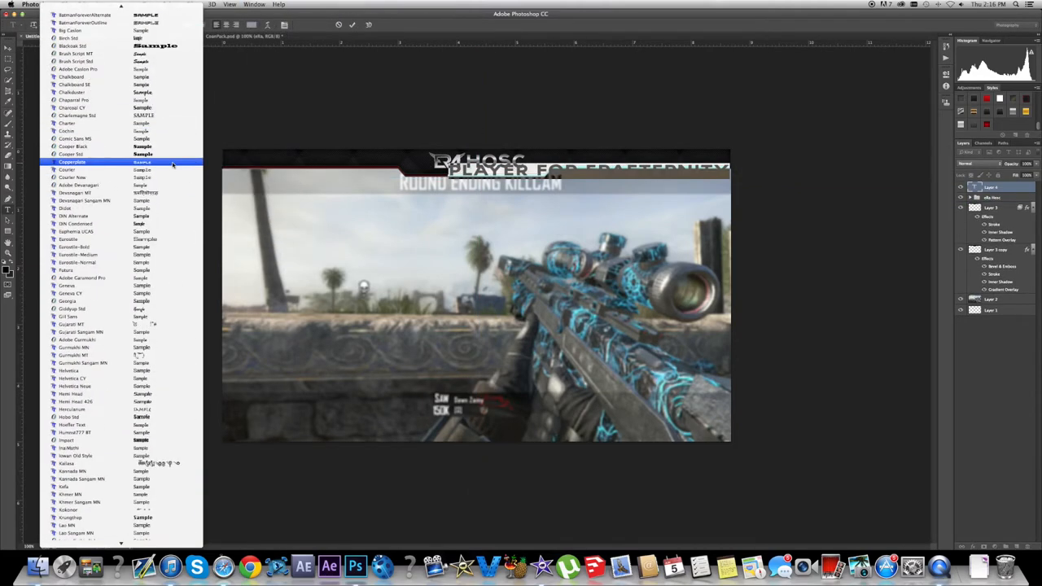
Step: Set the tagline's font, commit it and style it with an Inner Shadow effect
left_click(71, 162)
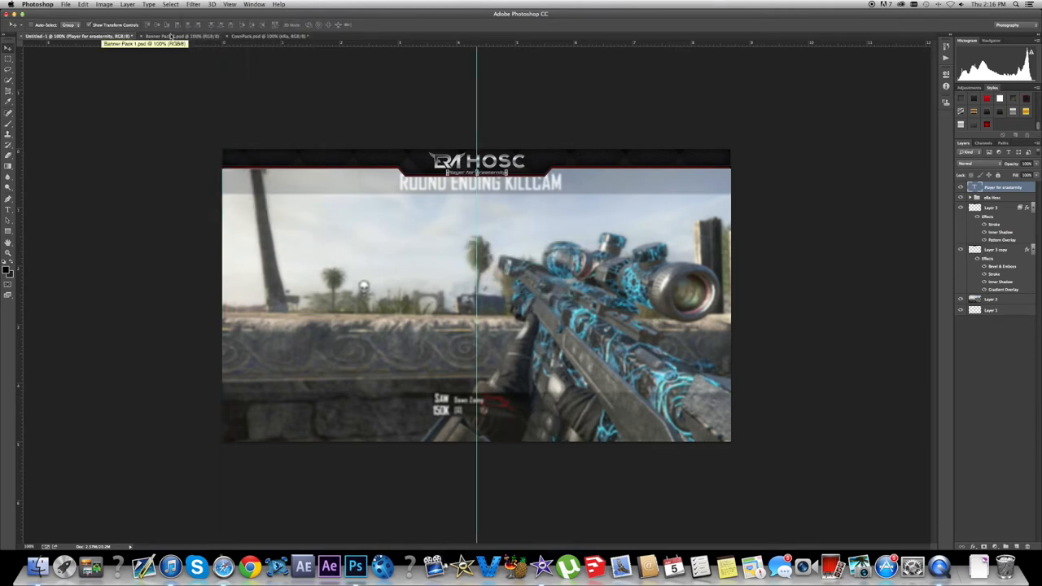
left_click(212, 3)
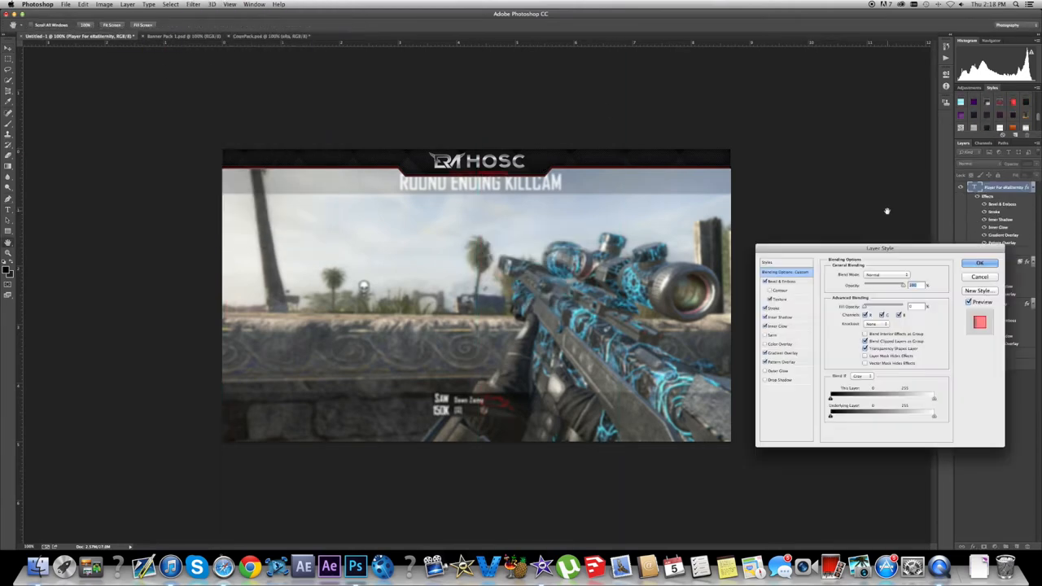
left_click(778, 316)
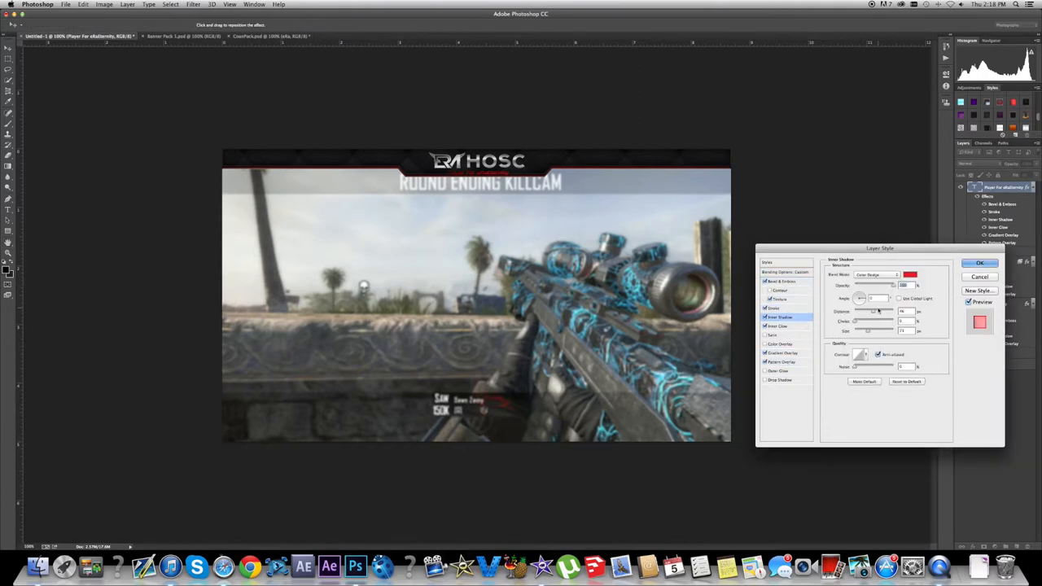
left_click(980, 262)
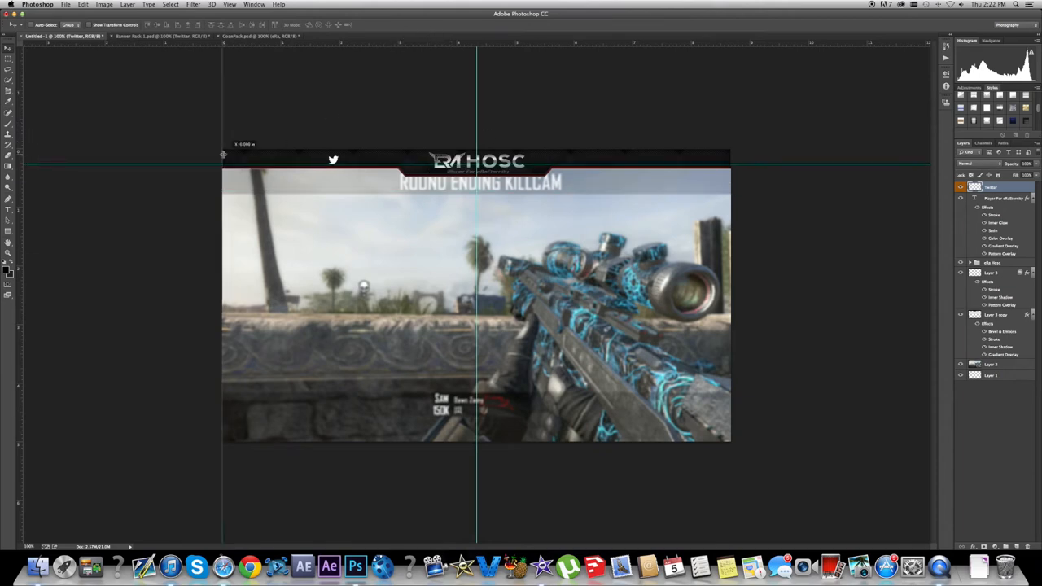
Step: Drag a guide from the ruler to align the Twitch, Twitter and YouTube icons
left_click_drag(222, 155, 253, 162)
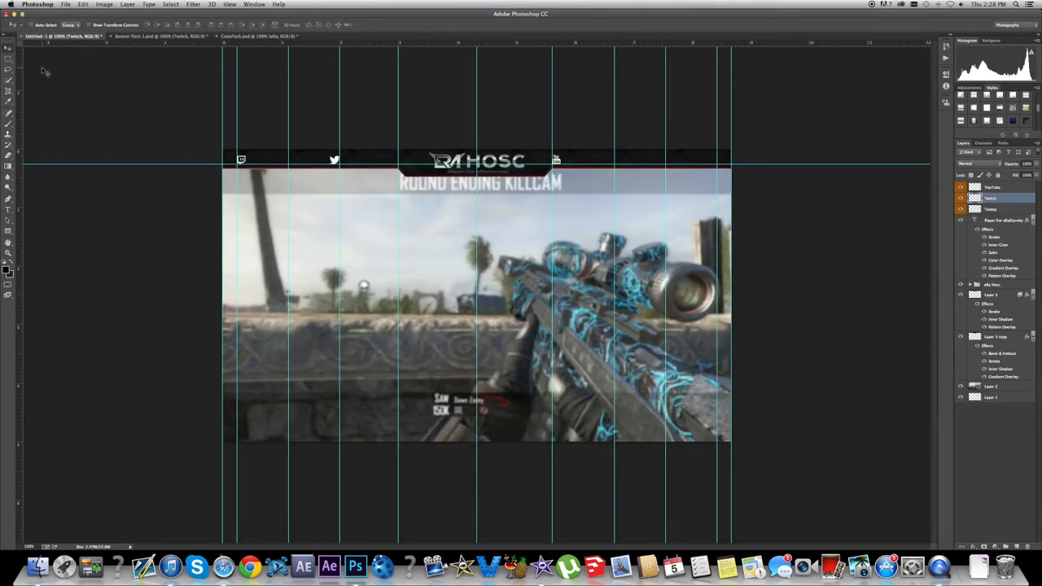
Step: Add the /Twitch, /Twitter and /YouTube text handles beside their icons
left_click(252, 36)
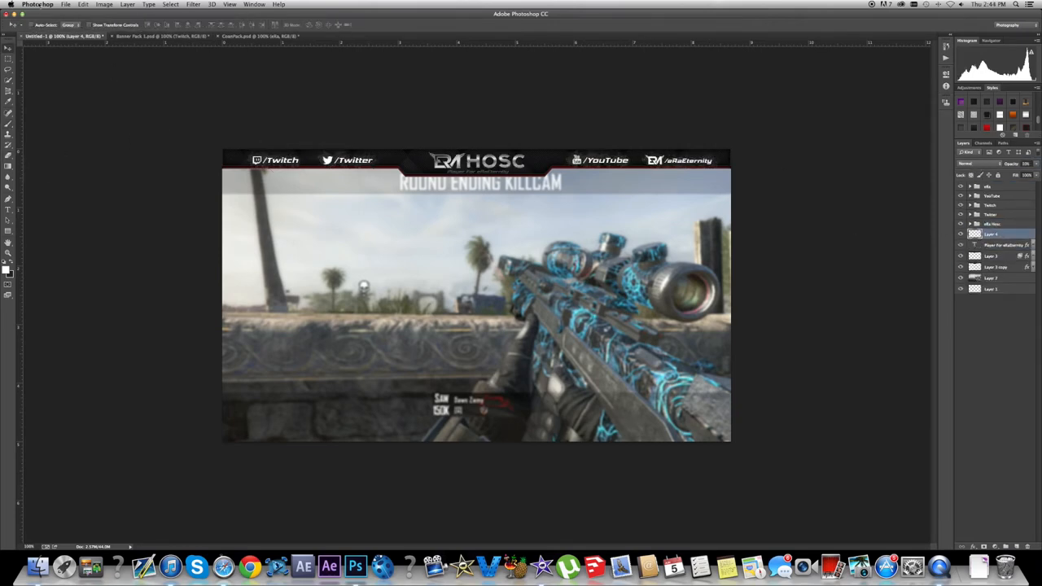
left_click(359, 36)
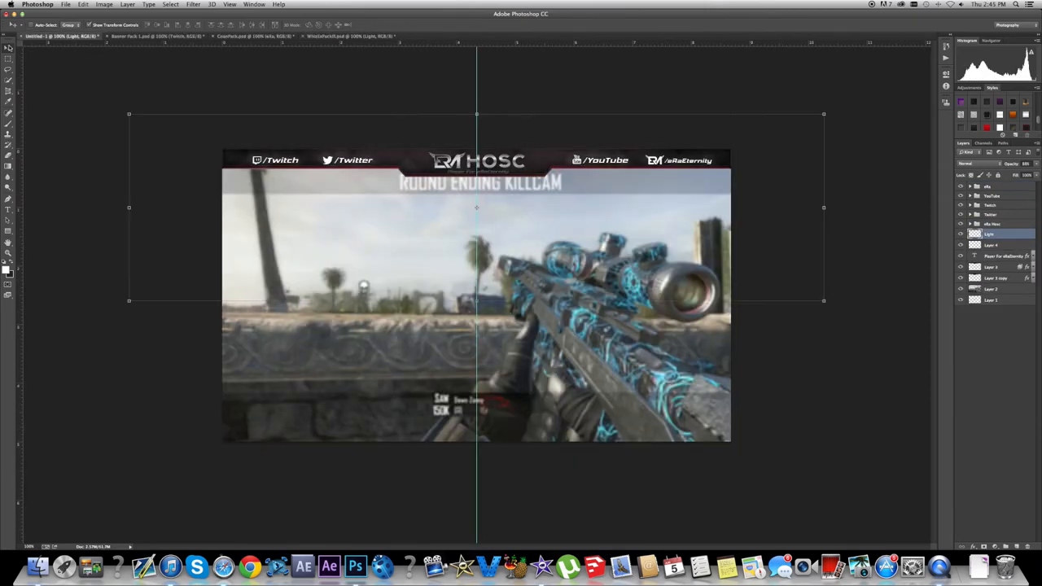
left_click(350, 36)
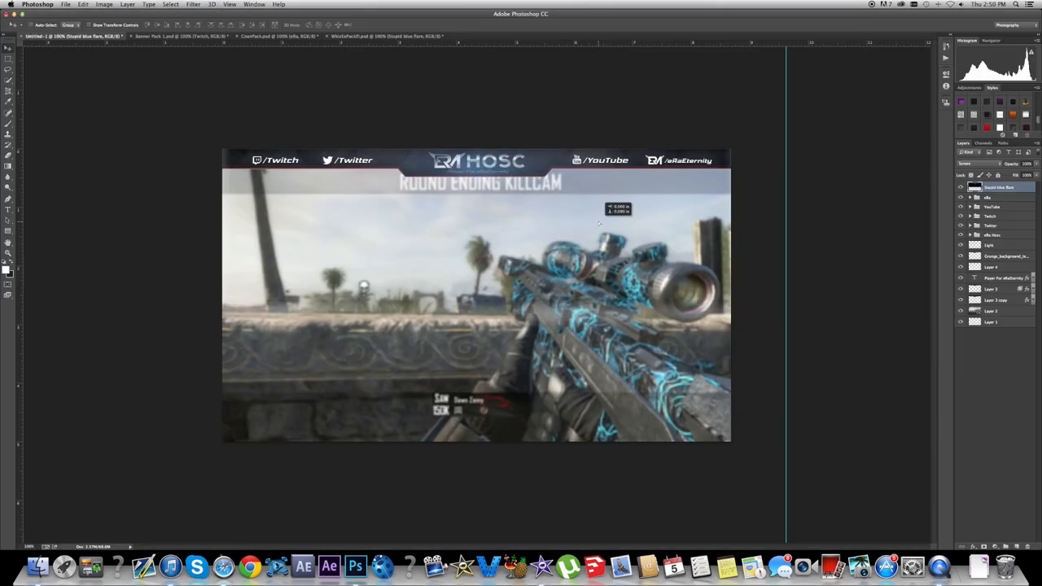
left_click(1001, 276)
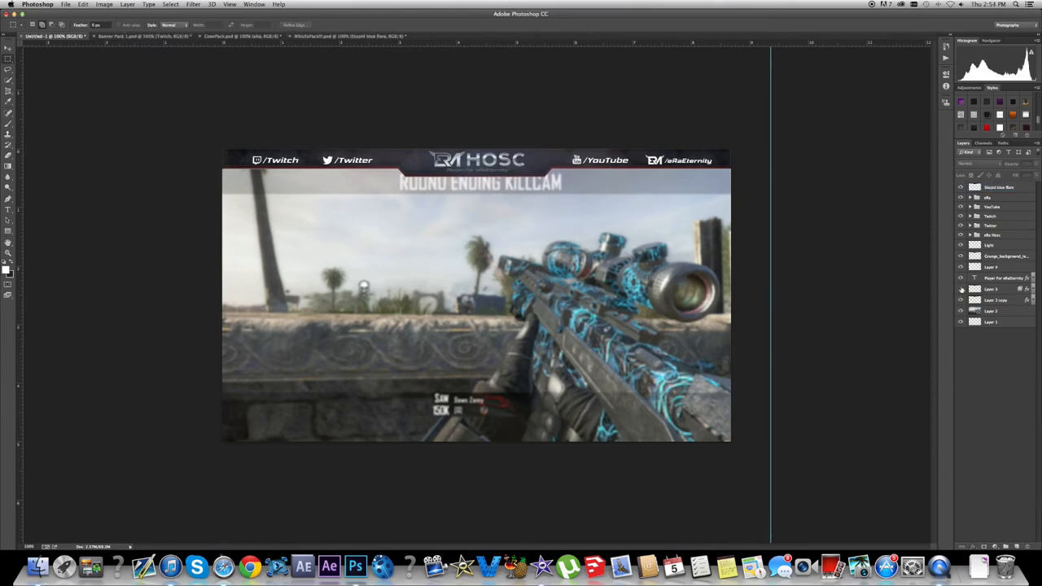
Step: Adjust the Drop Shadow and Stroke on the Layer 1 copy of the top bar
double_click(993, 290)
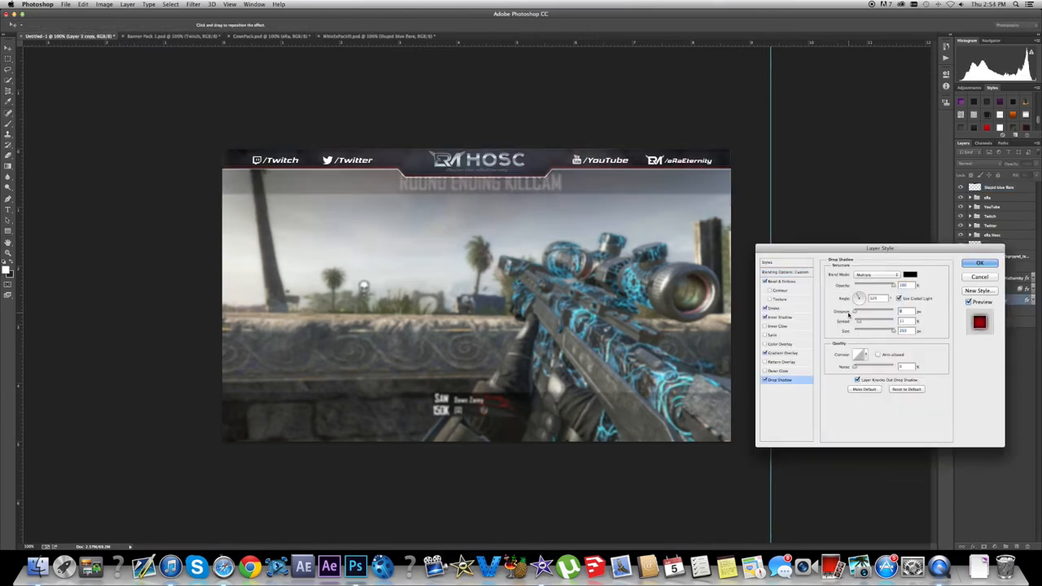
left_click(980, 262)
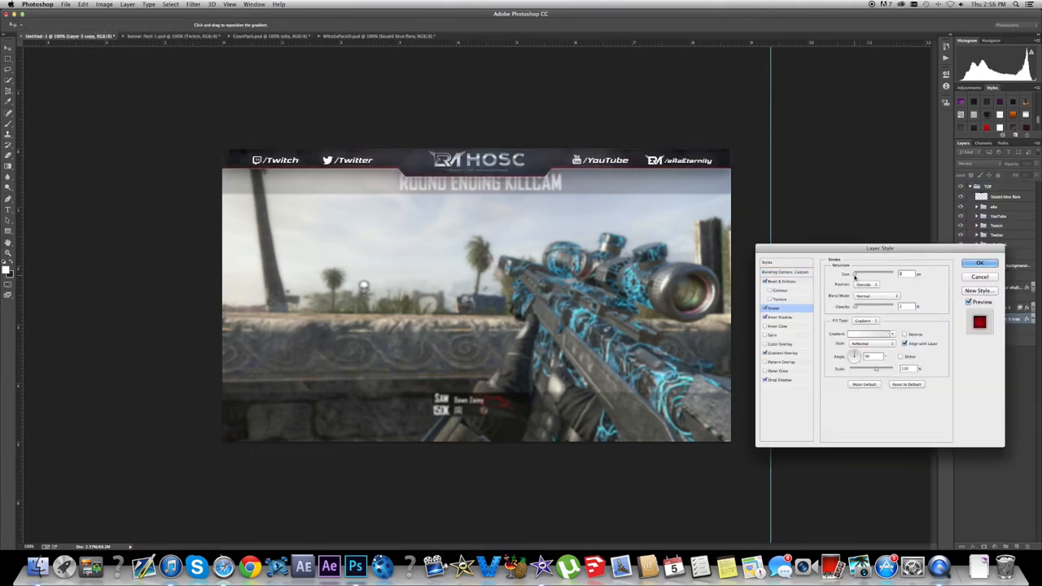
left_click(980, 263)
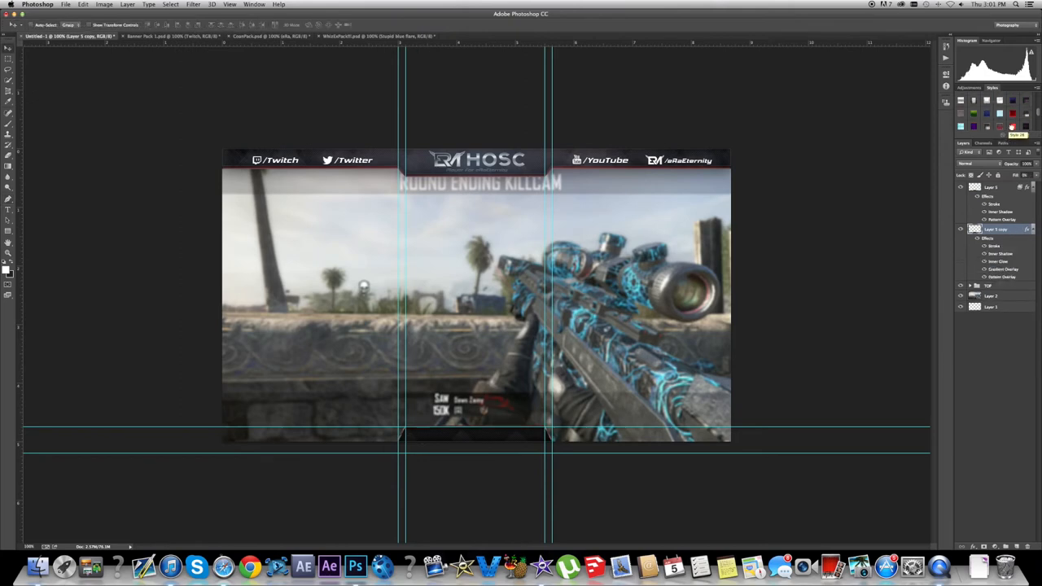
Step: Stroke the bottom bar and place 'Check out my last video in the description below' inside it
left_click(229, 3)
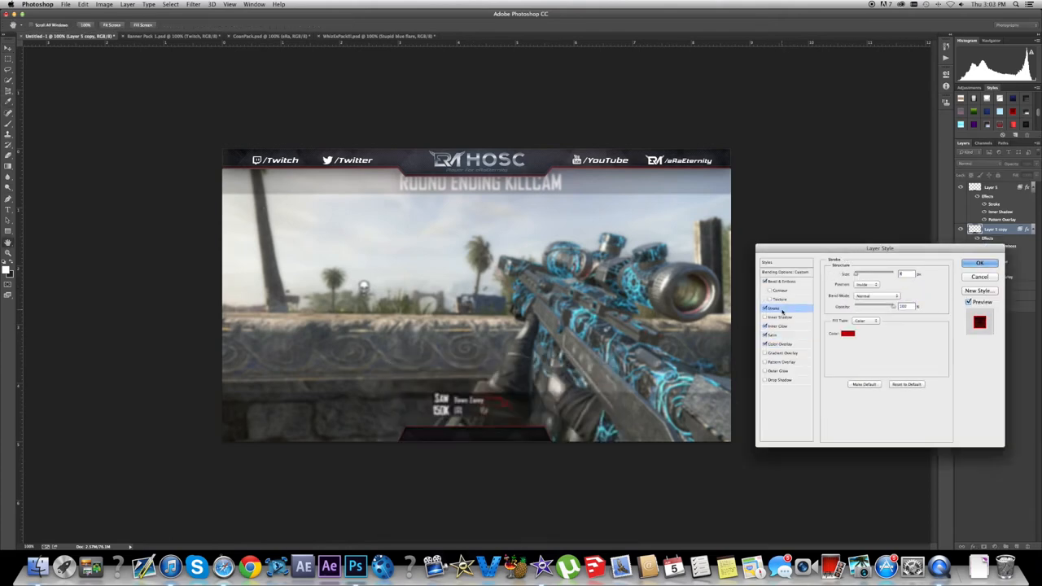
left_click(980, 263)
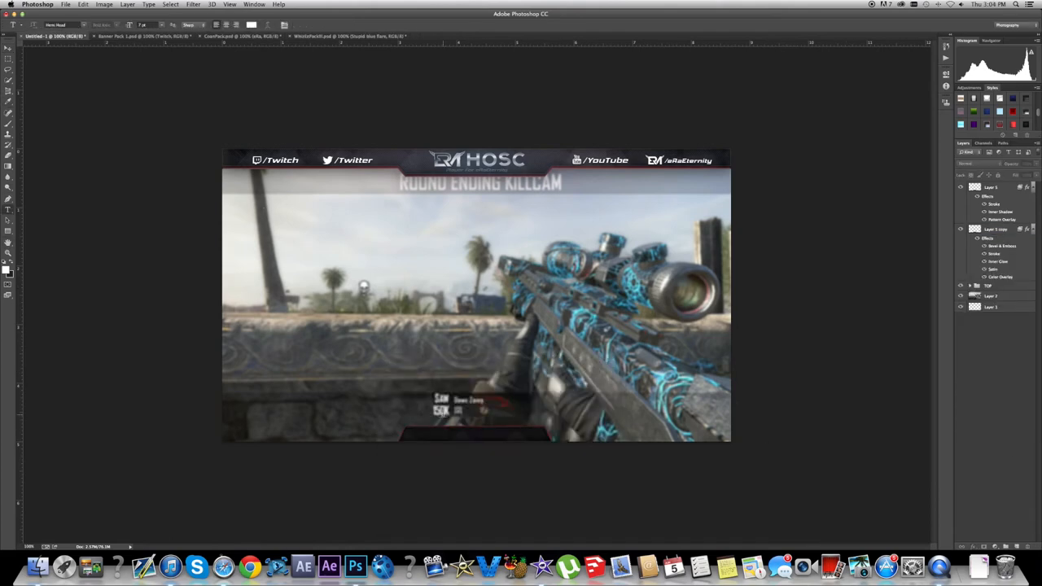
type("Check out my last video in the description below!")
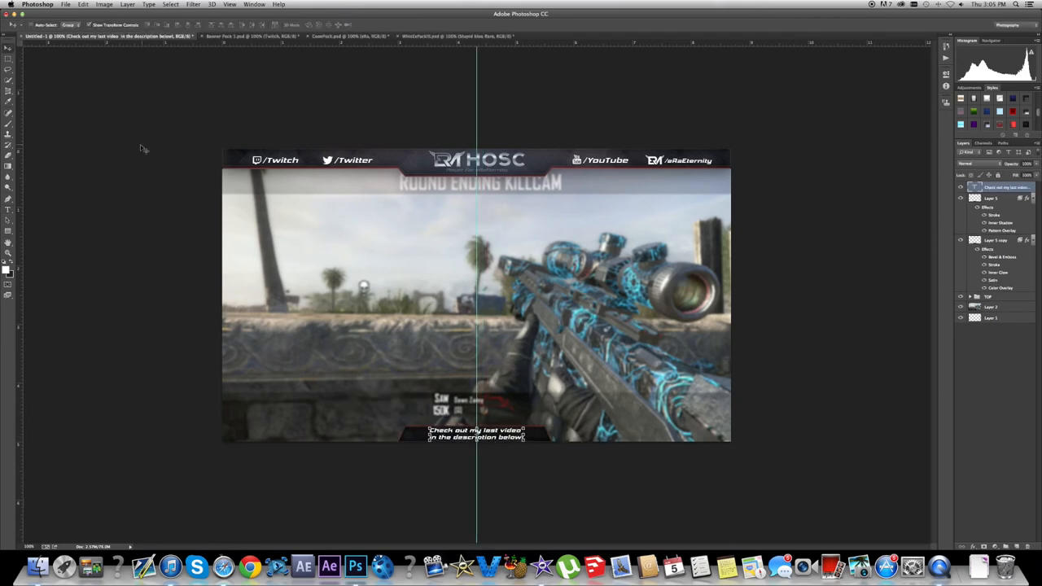
left_click(475, 433)
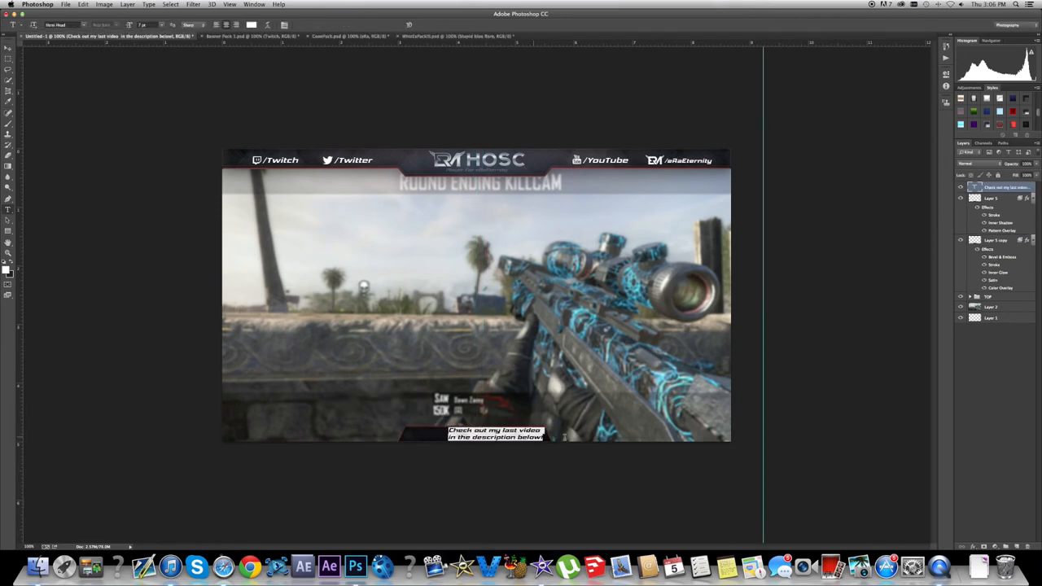
left_click_drag(270, 261, 368, 329)
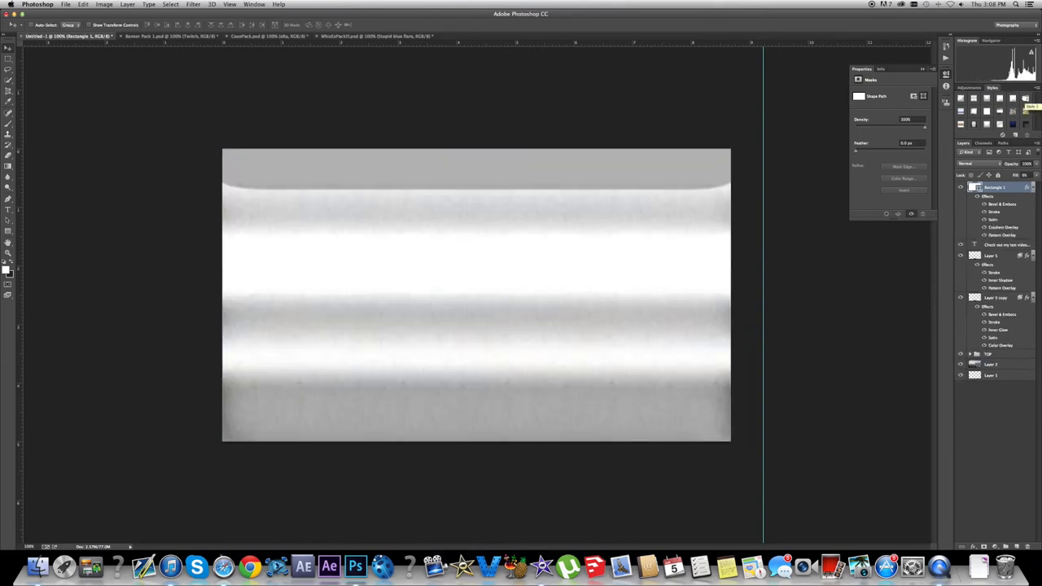
Step: Place the streaked texture, tune its Drop Shadow and change its blend mode for a subtle sheen
left_click(8, 59)
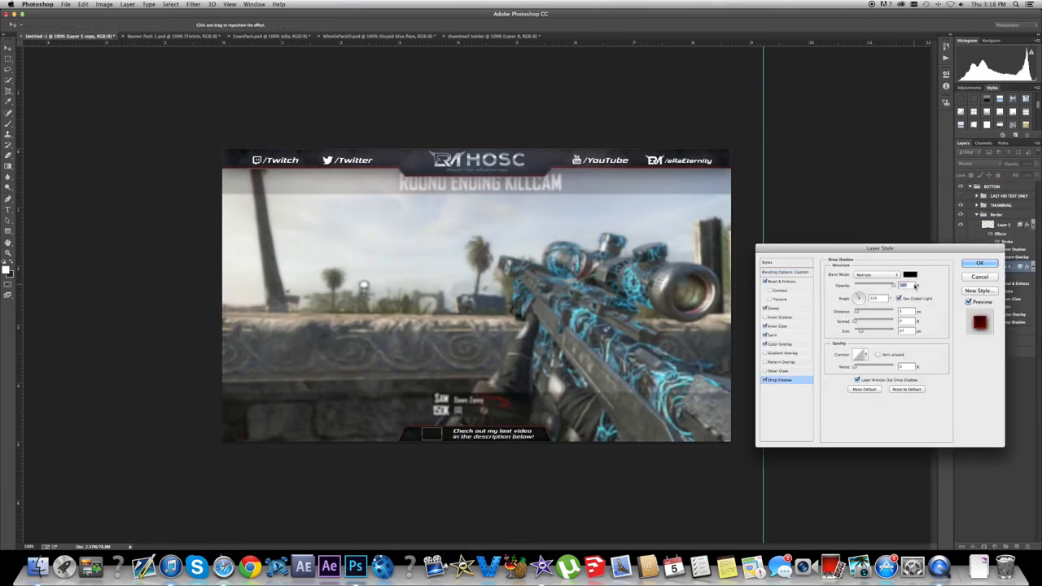
left_click(980, 262)
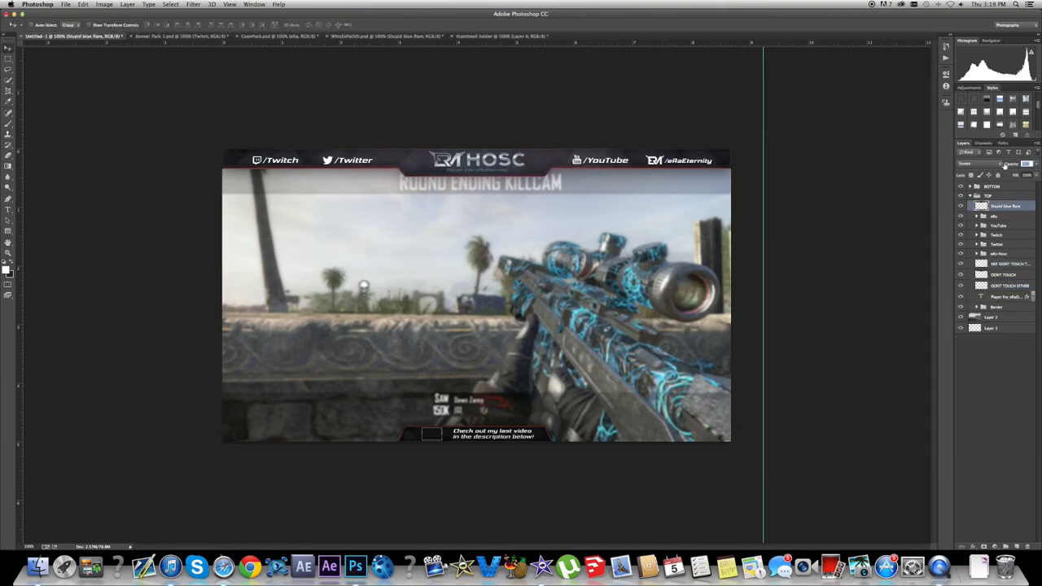
left_click(143, 35)
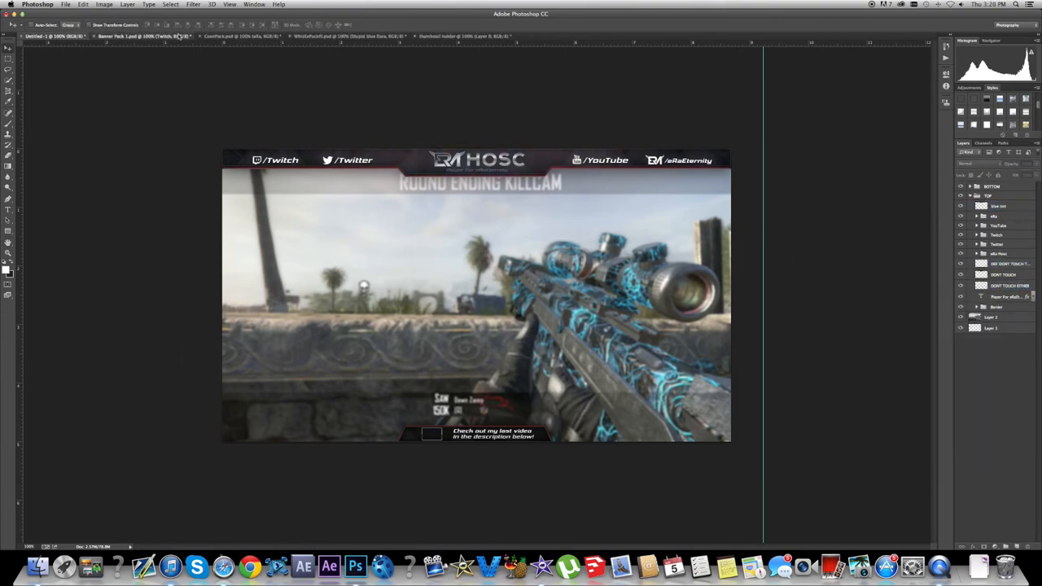